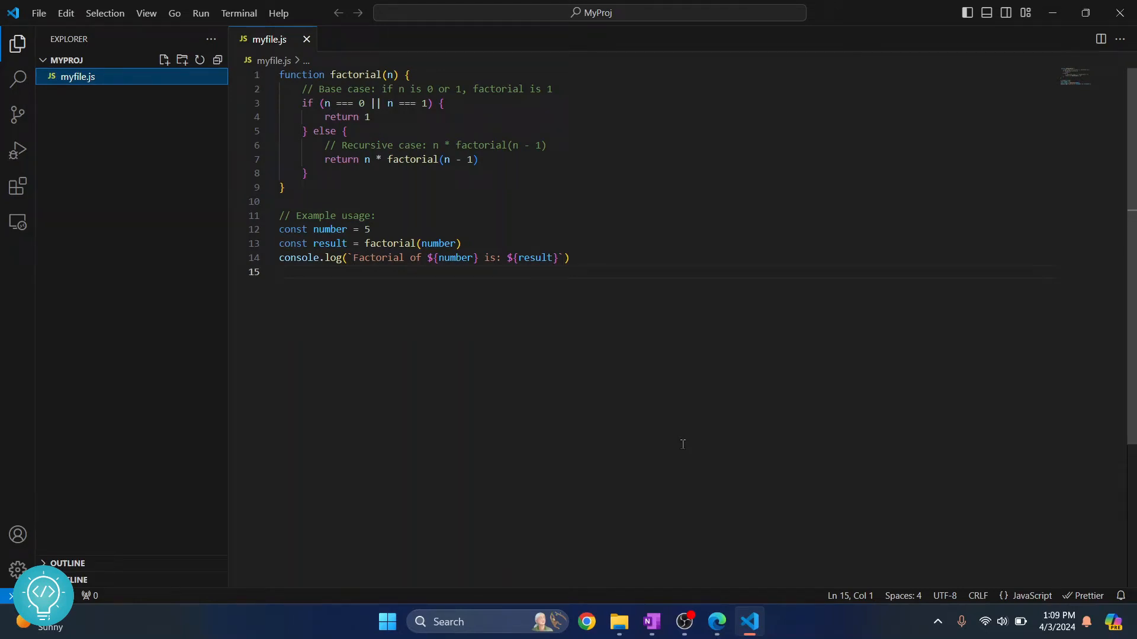
Start debugging myfile.js from the Run menu, then stop the session with no output shown.
key(ctrl+a)
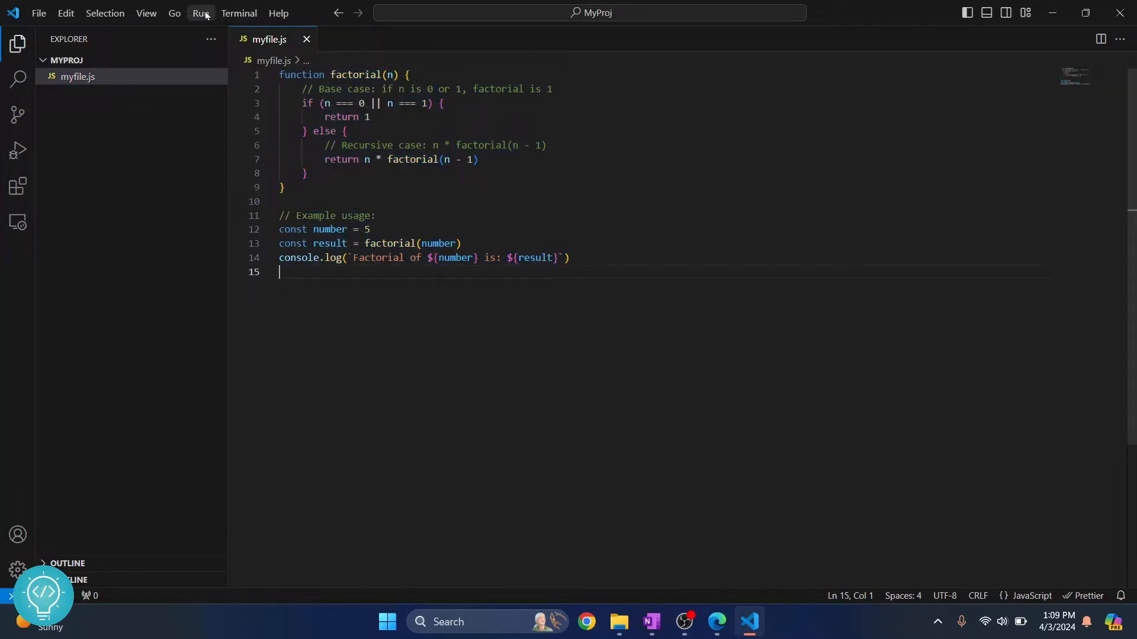
click(202, 13)
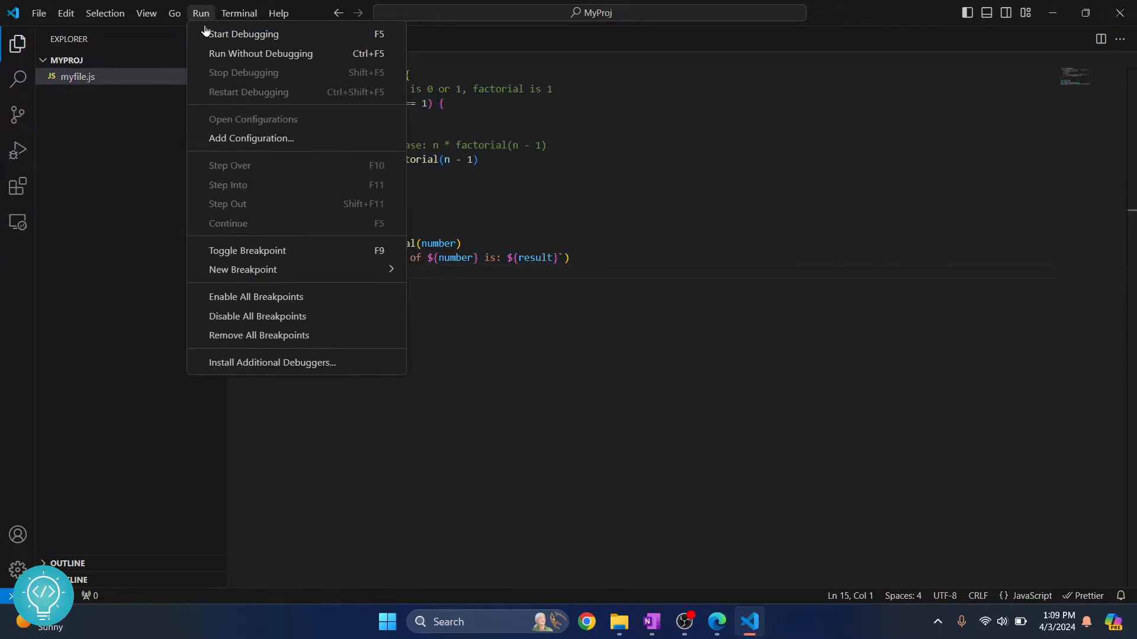
click(18, 150)
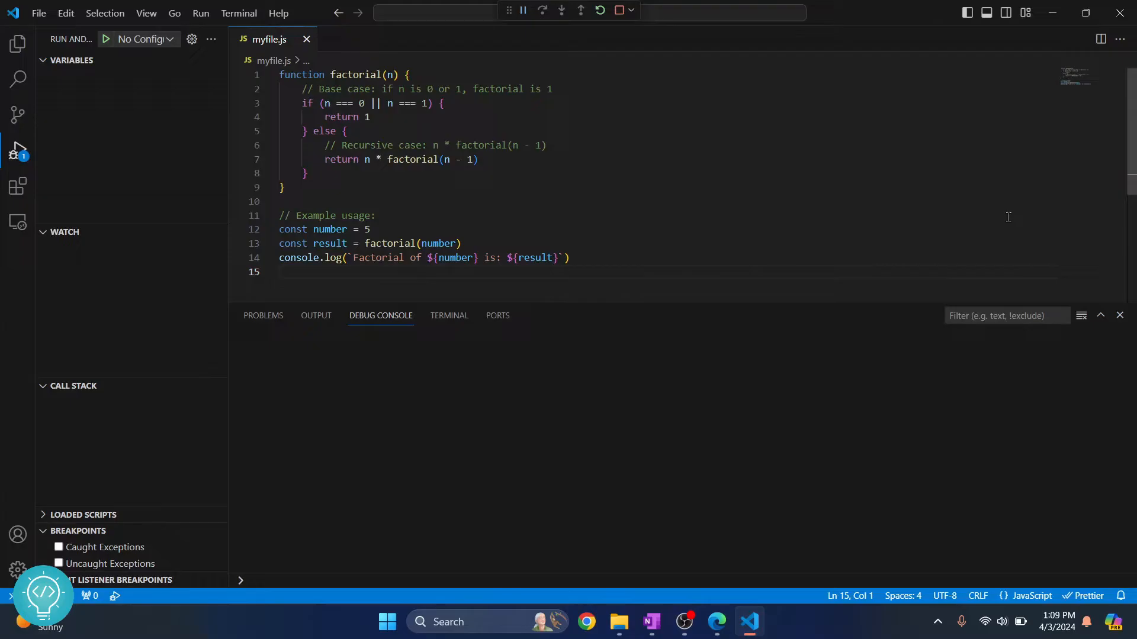
click(618, 10)
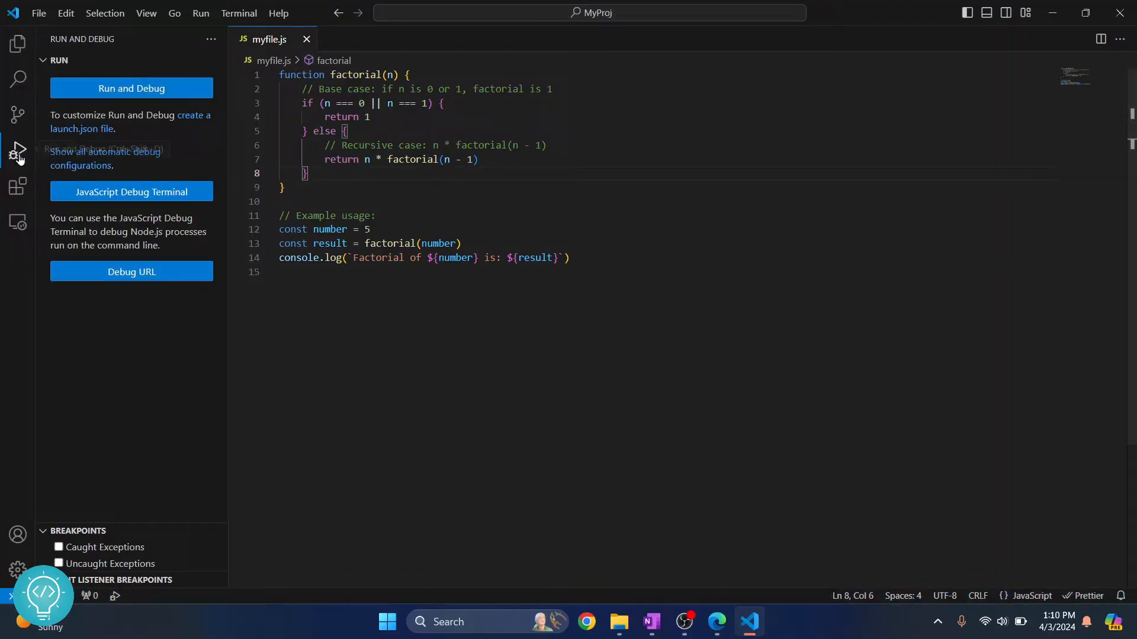
mouse_move(18, 187)
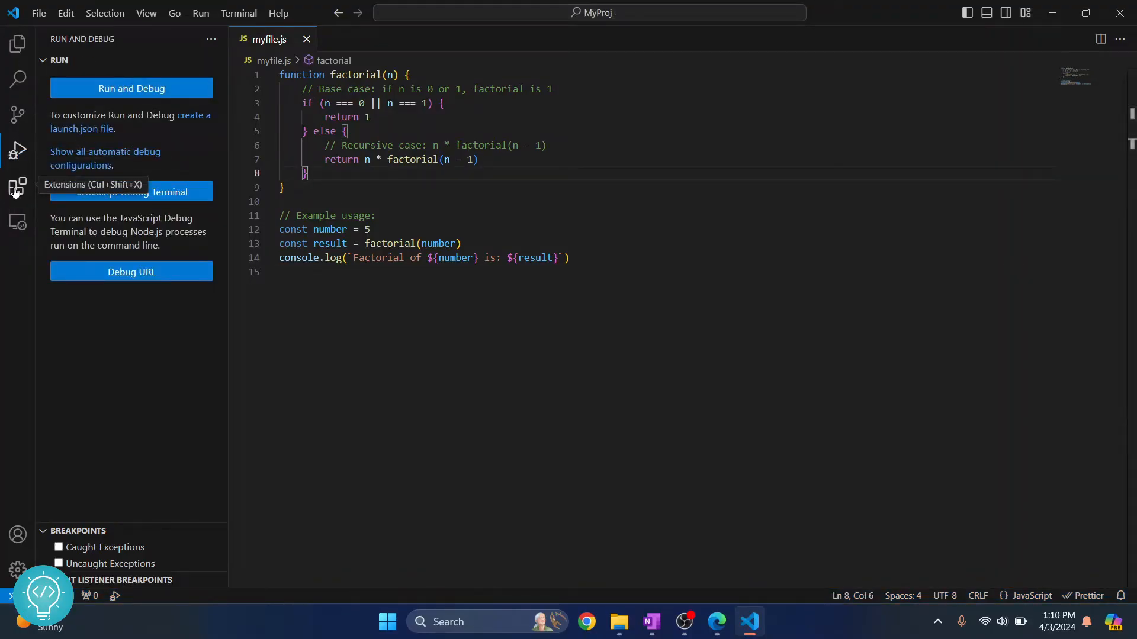
Find 'code runner' in Extensions, install Code Runner and close its details page.
click(18, 187)
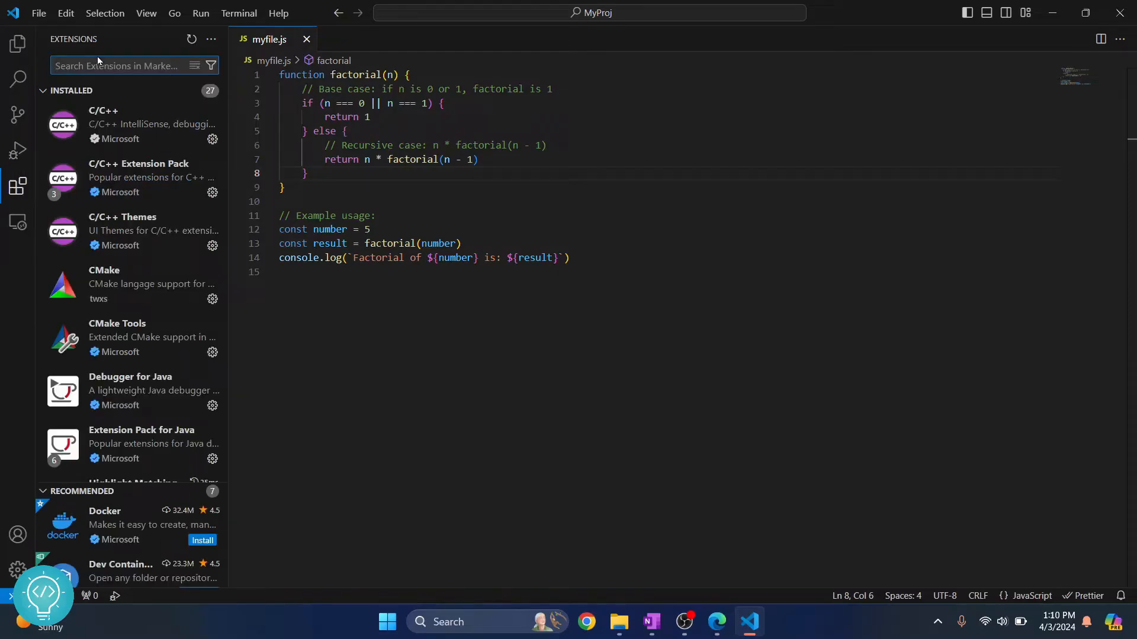
text(code runner)
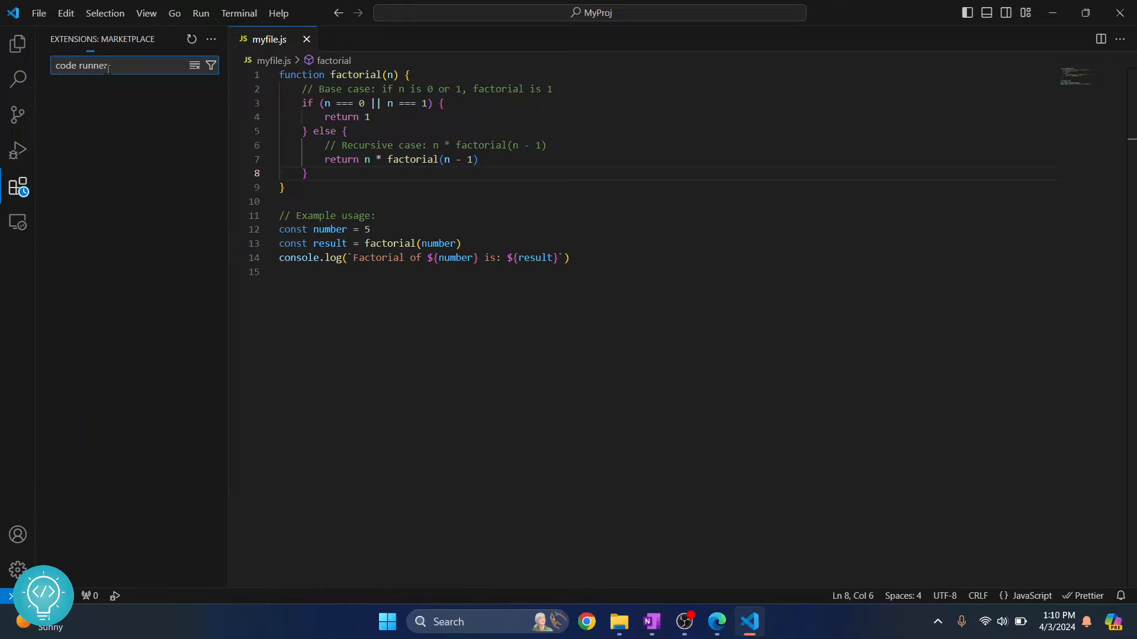
click(118, 108)
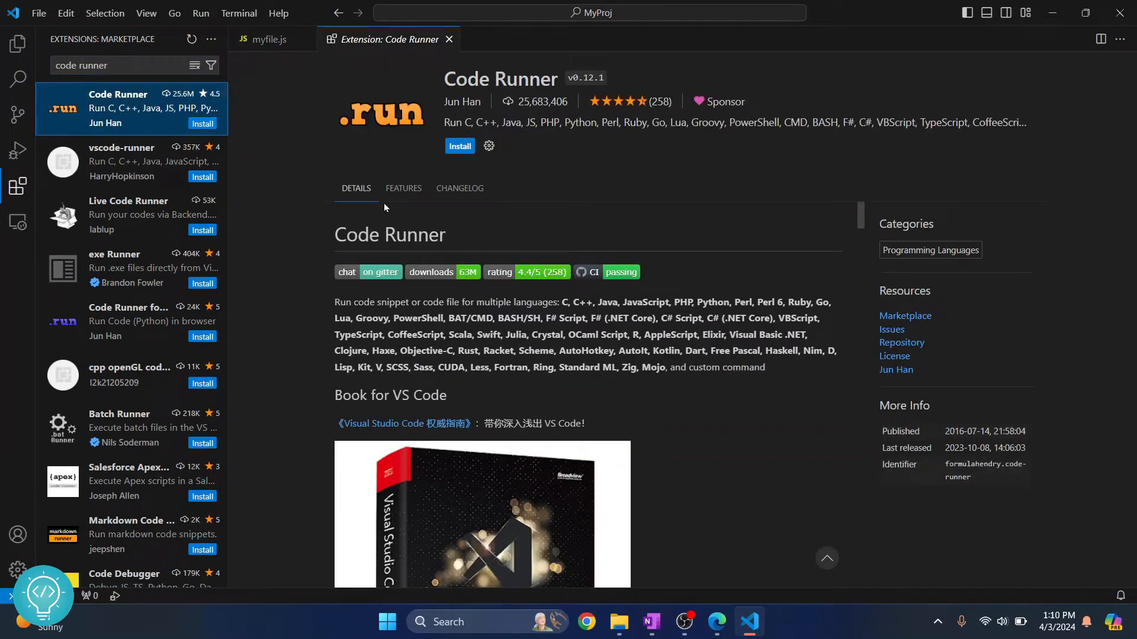
click(459, 146)
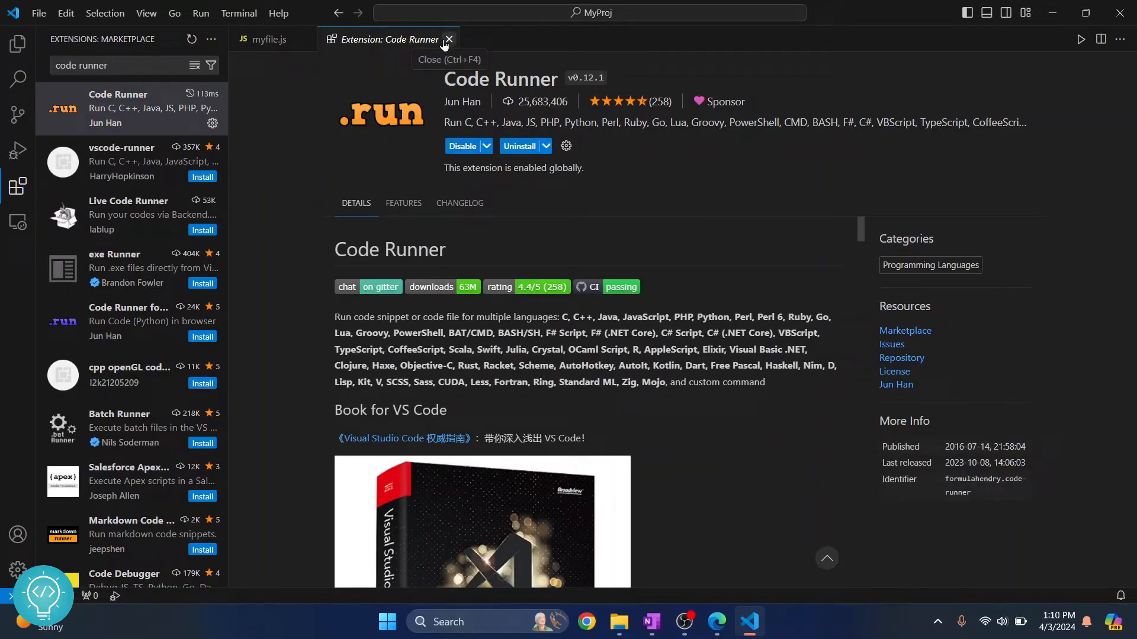
click(450, 39)
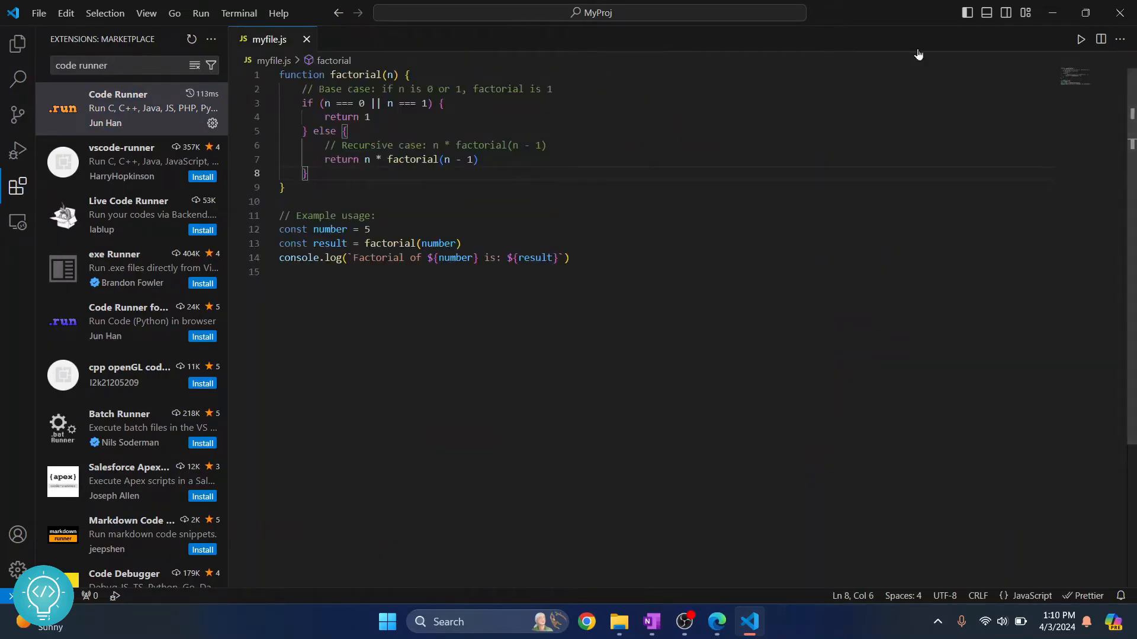
mouse_move(18, 44)
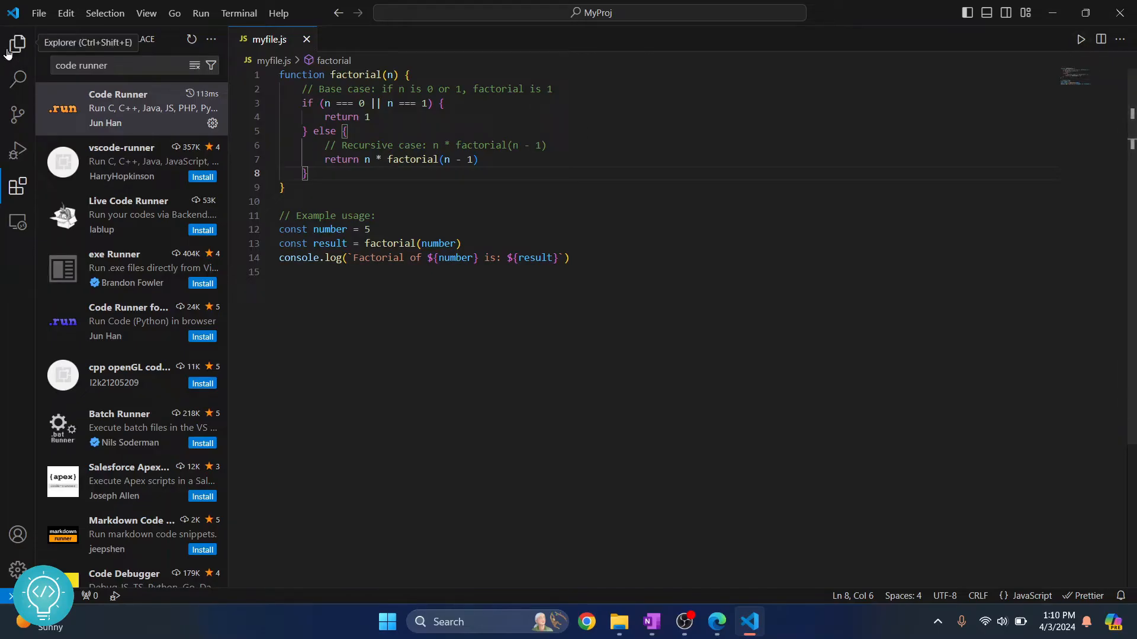
Return to Explorer and run myfile.js with the Run Code button, getting an empty terminal.
click(18, 44)
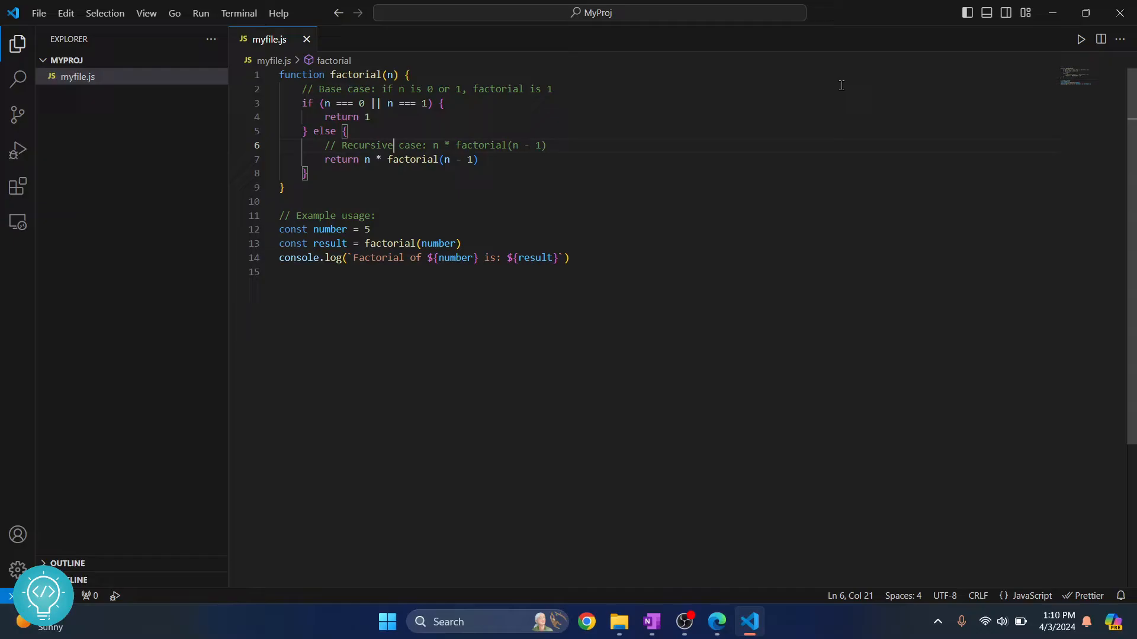
click(1099, 39)
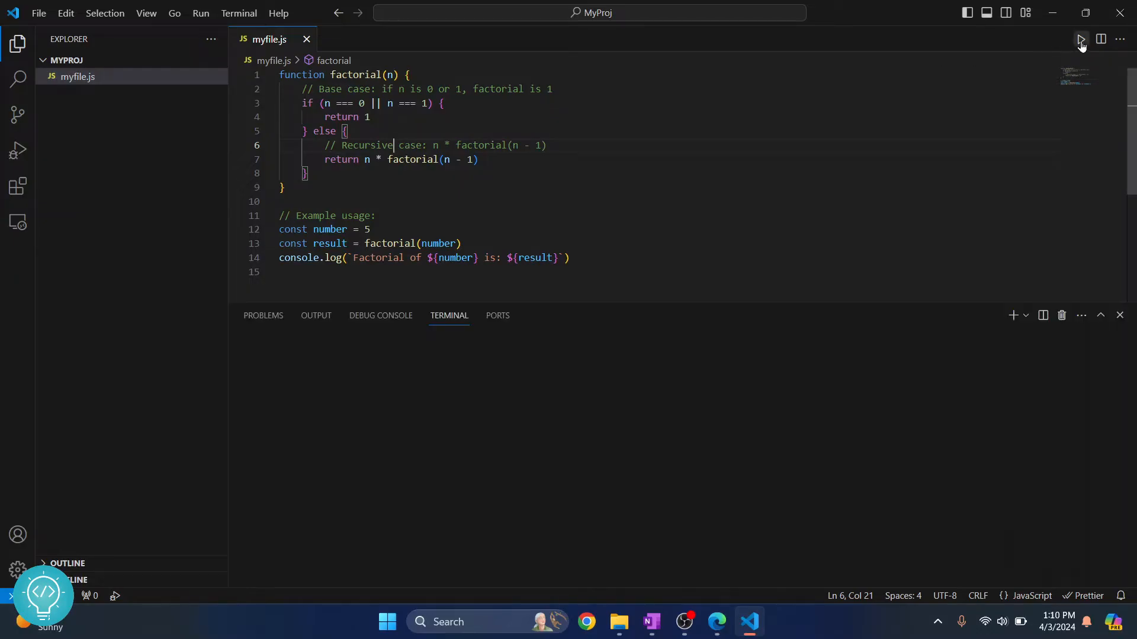
click(1080, 39)
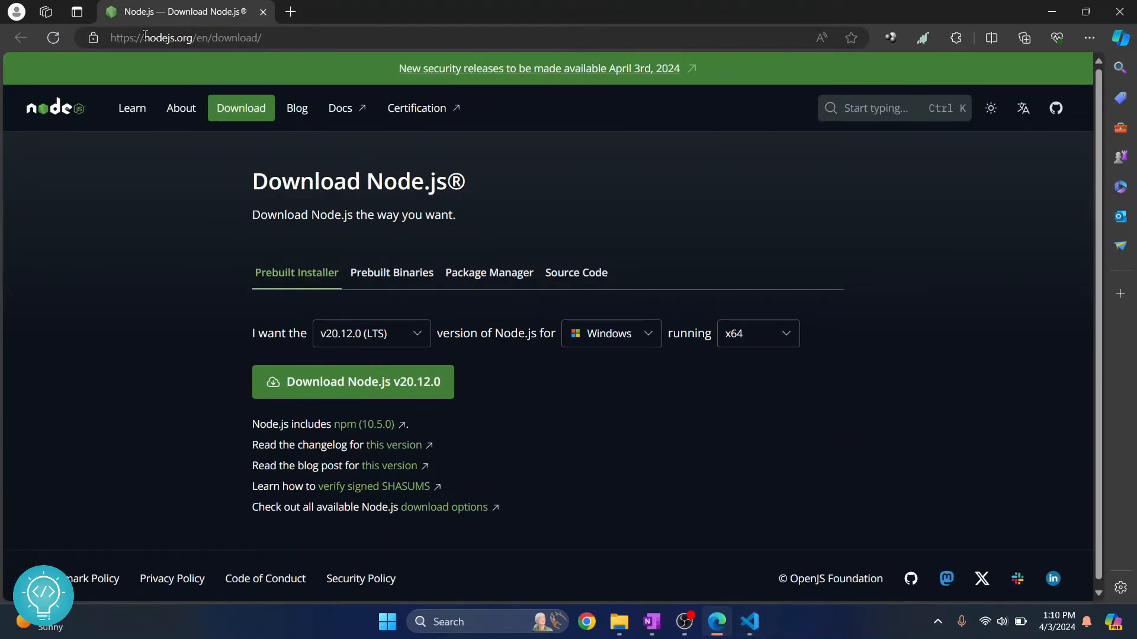
mouse_move(437, 264)
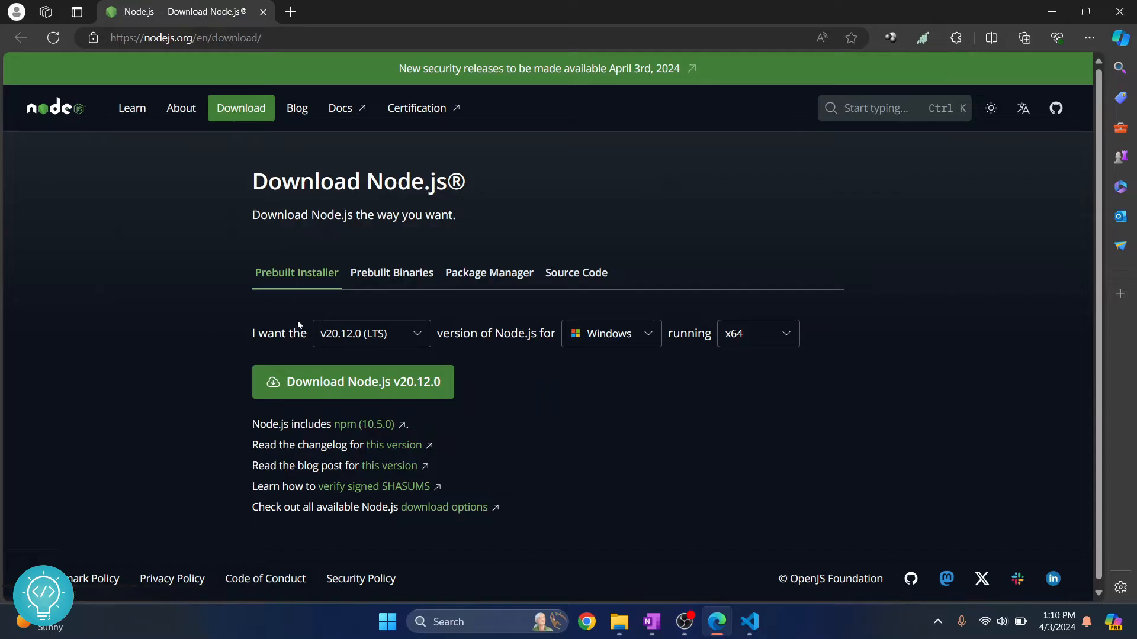
Select Node.js v20.12.0 (LTS) for Windows x64 and start downloading its installer.
click(371, 334)
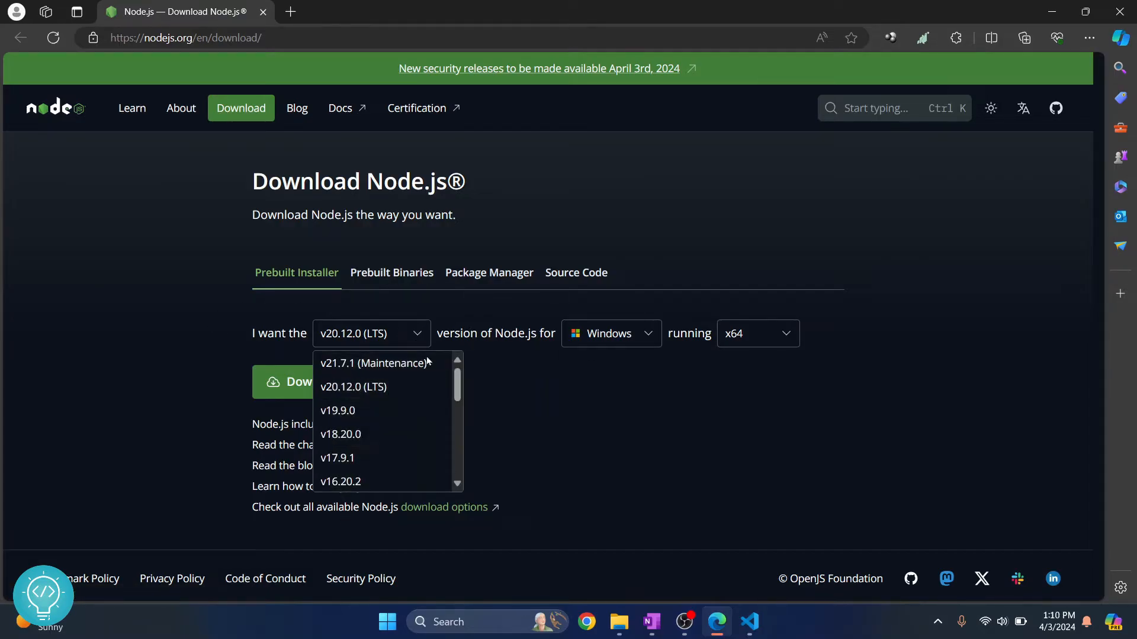
mouse_move(366, 386)
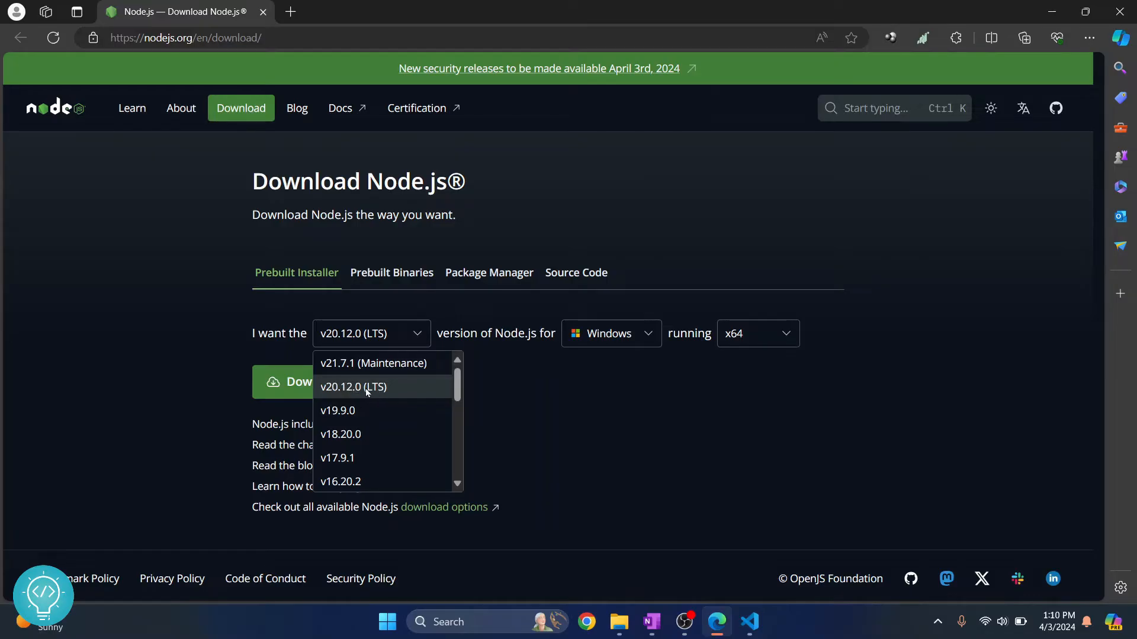
click(354, 386)
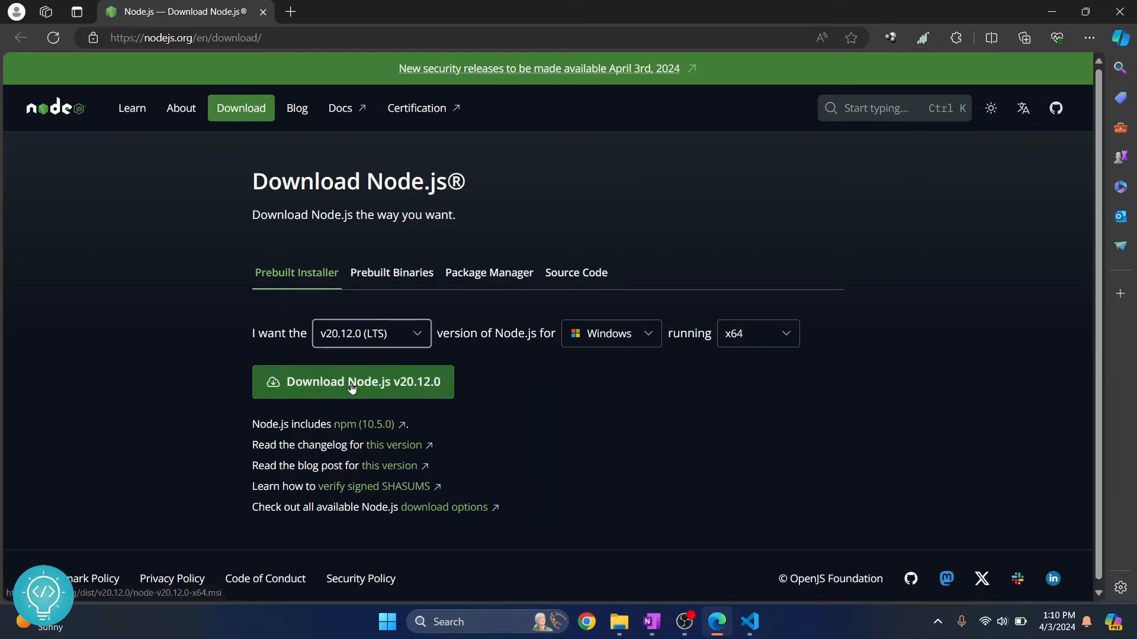
click(609, 334)
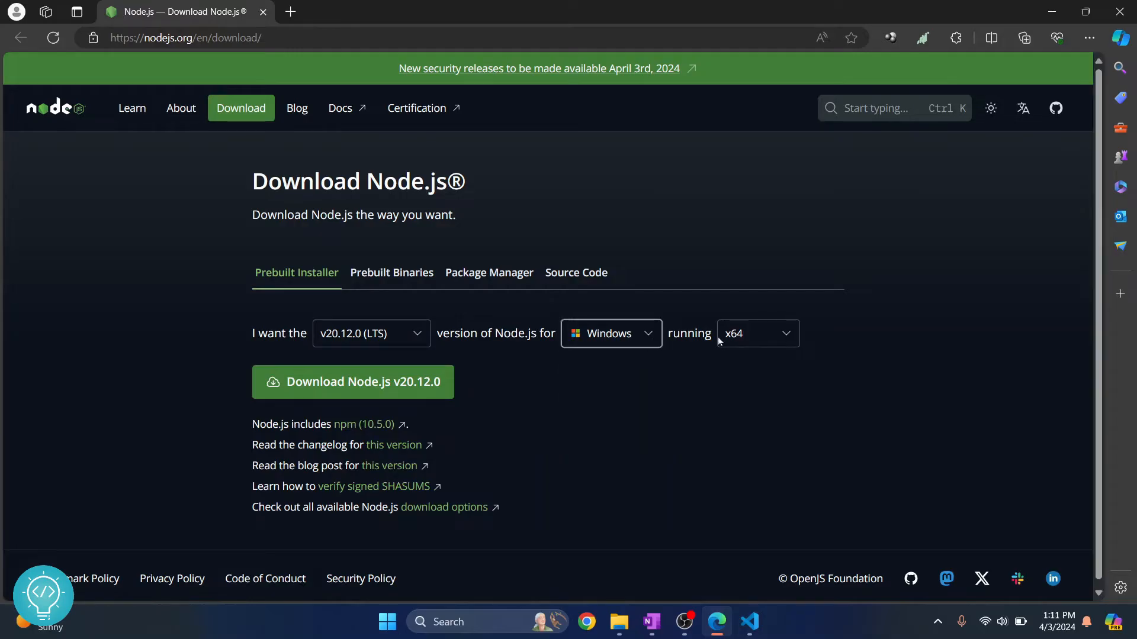
click(757, 334)
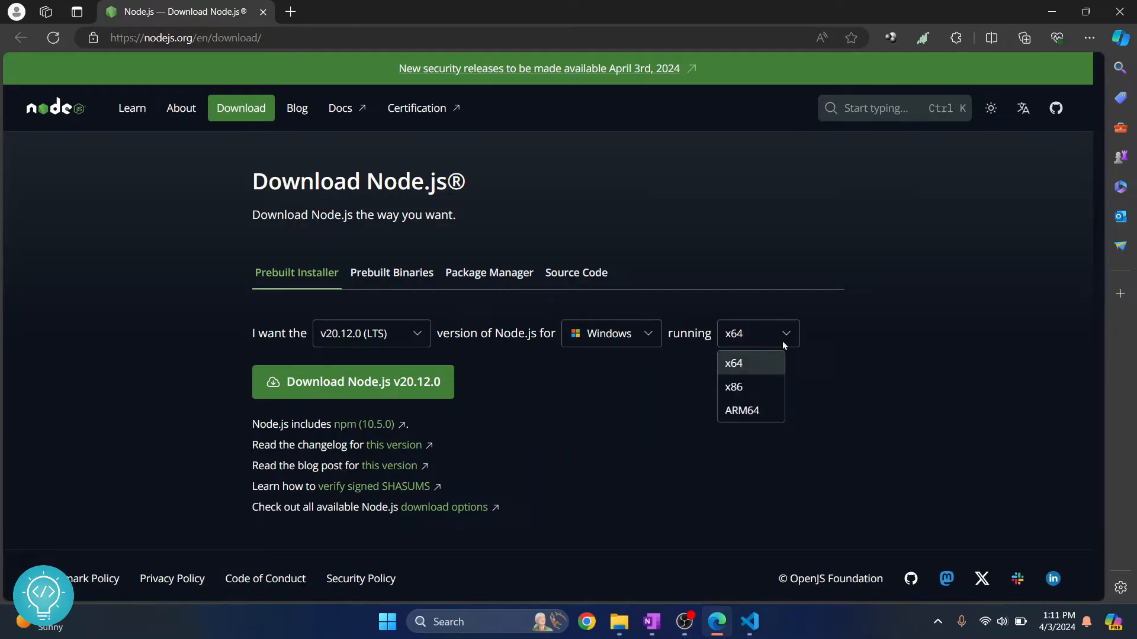
click(732, 364)
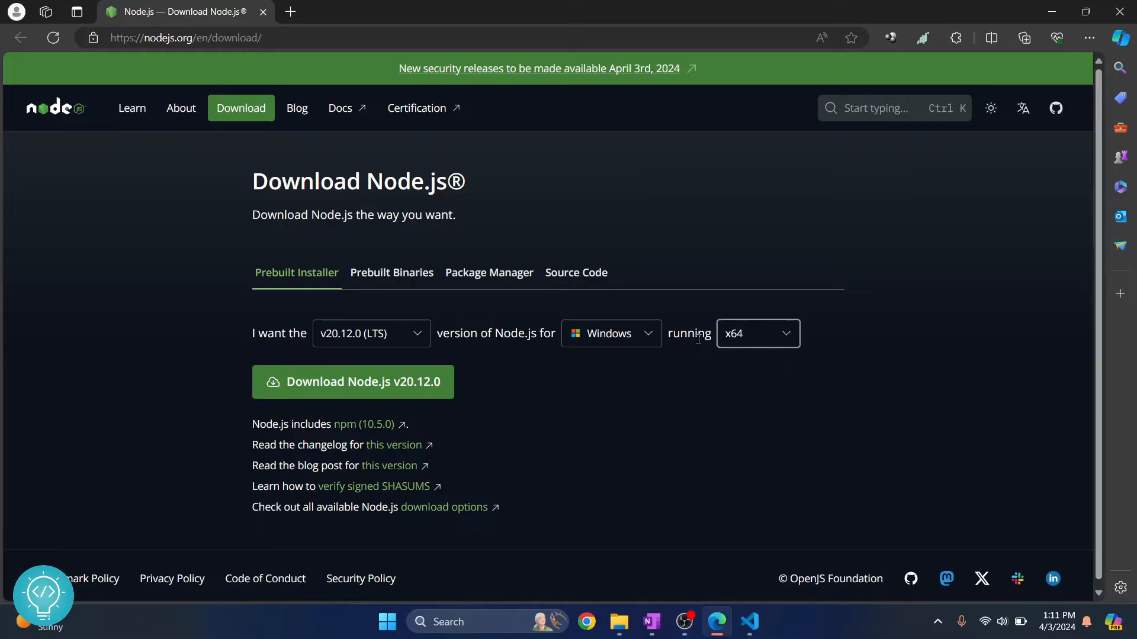
mouse_move(762, 348)
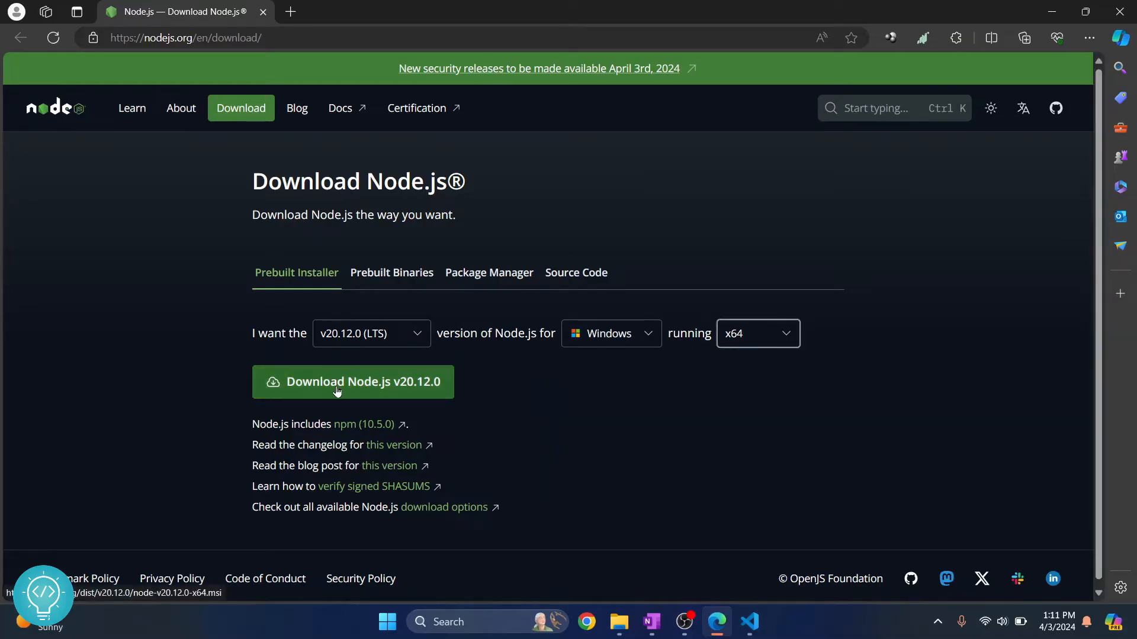
click(353, 382)
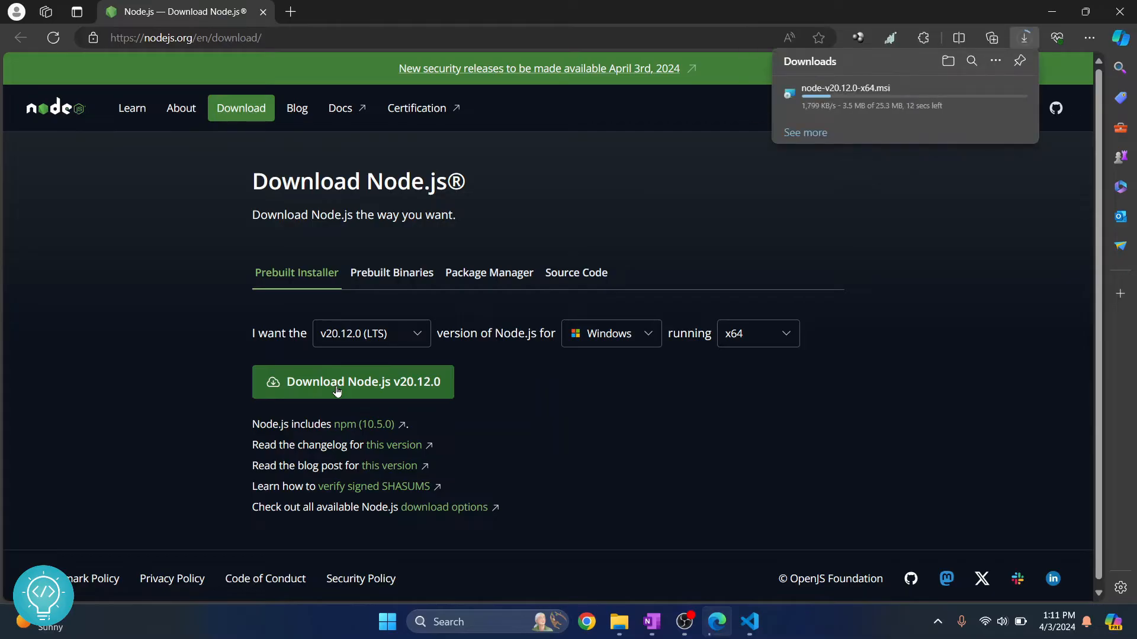
mouse_move(888, 114)
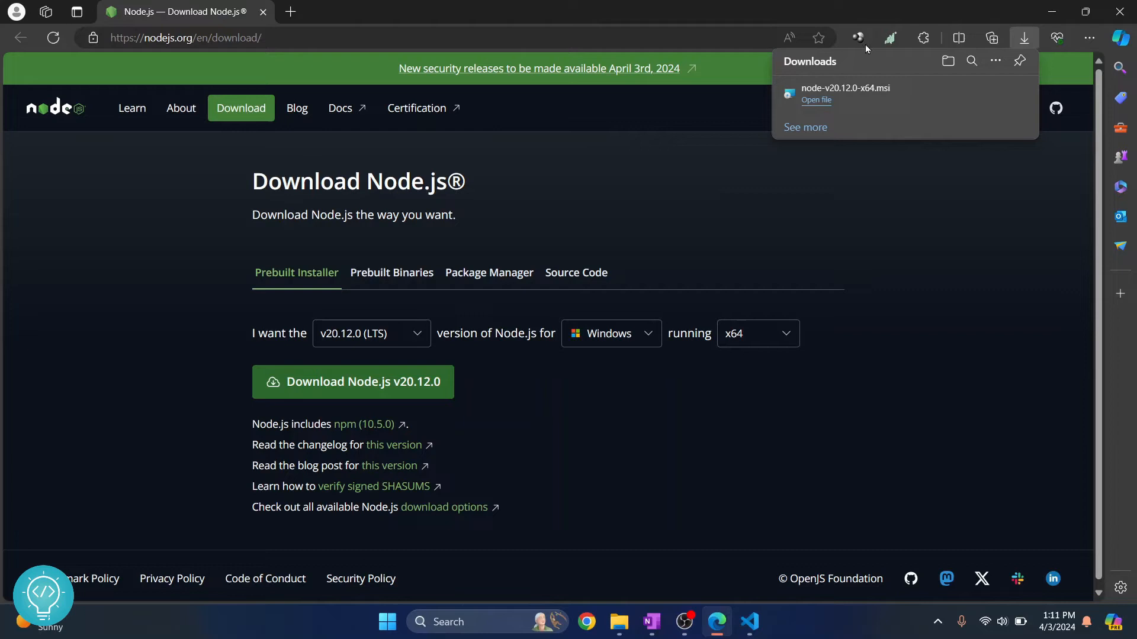
mouse_move(844, 93)
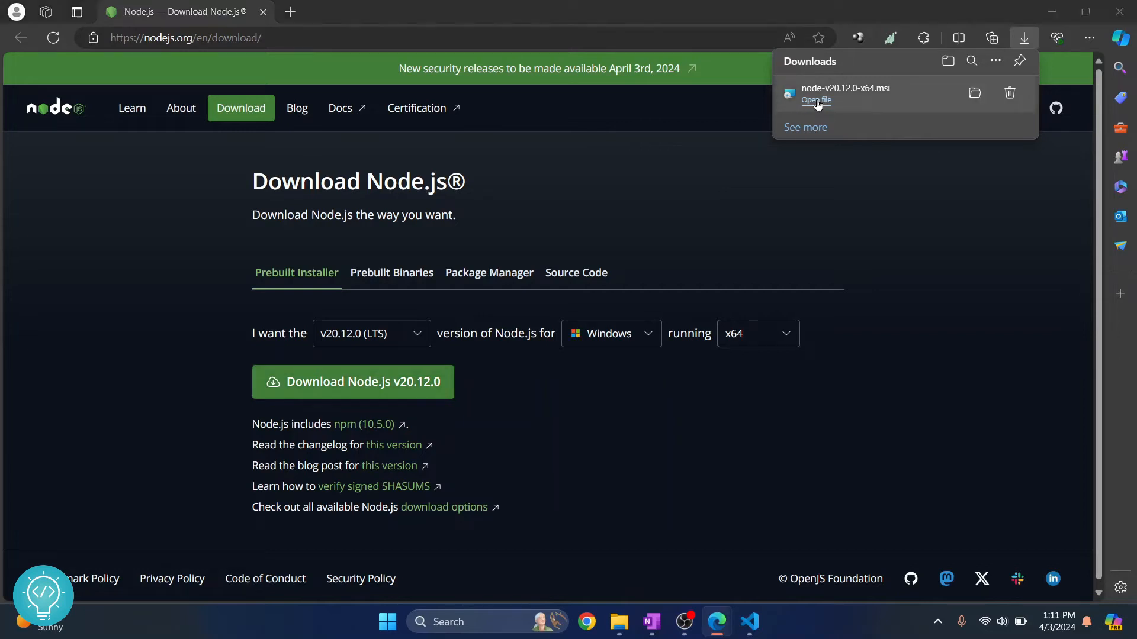
Launch the Node.js installer, accept the license and keep the default C:\Program Files\nodejs folder.
click(815, 100)
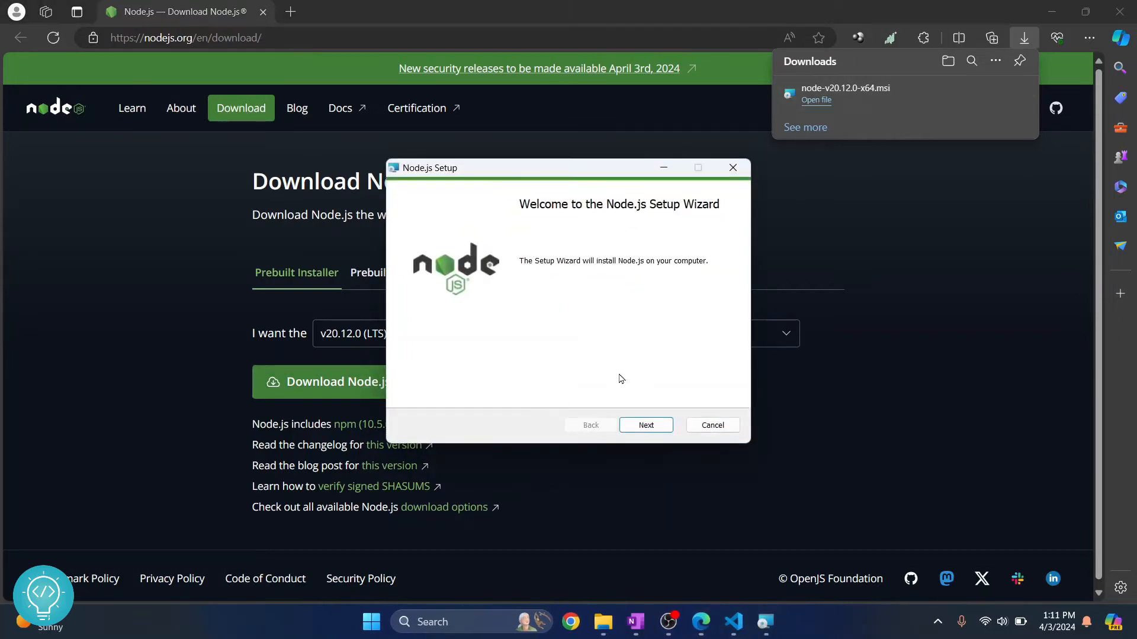
click(645, 425)
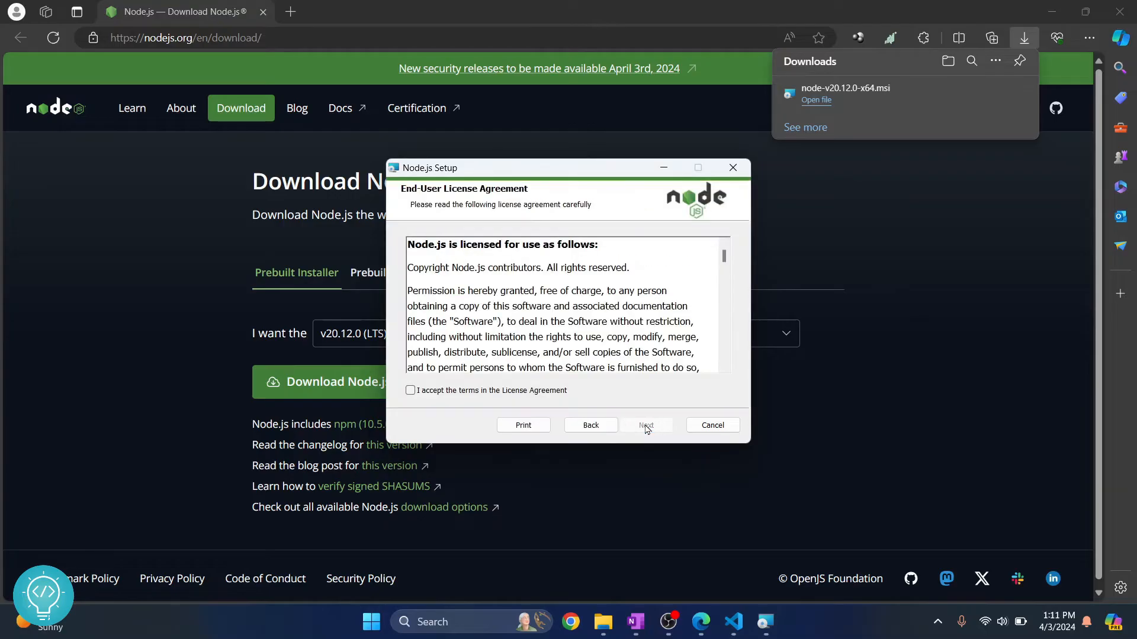
click(411, 389)
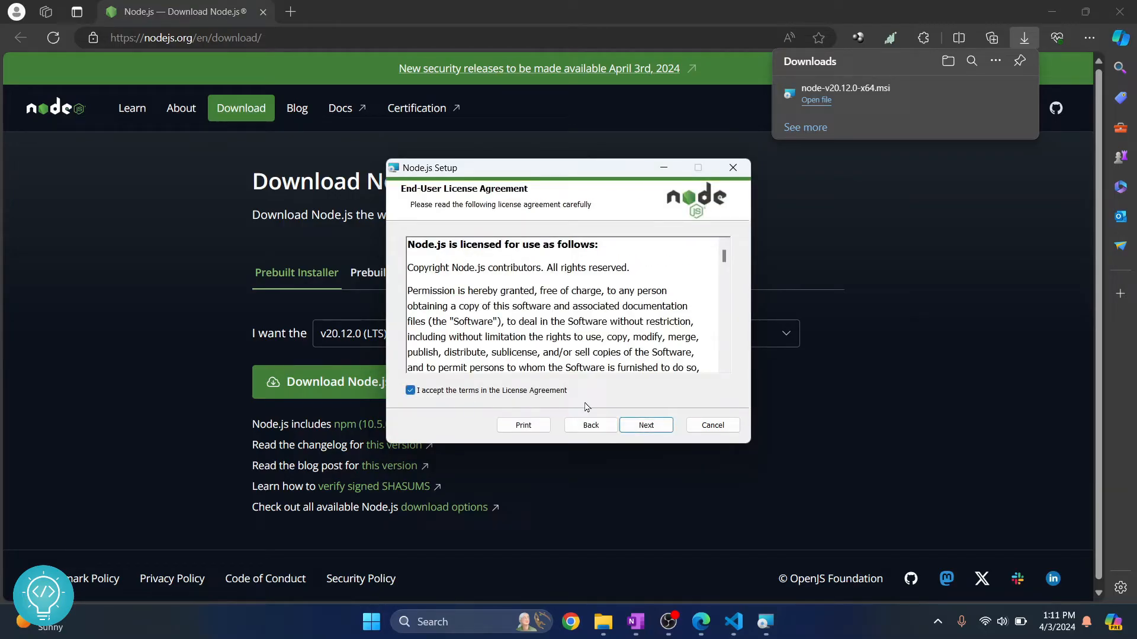
click(644, 425)
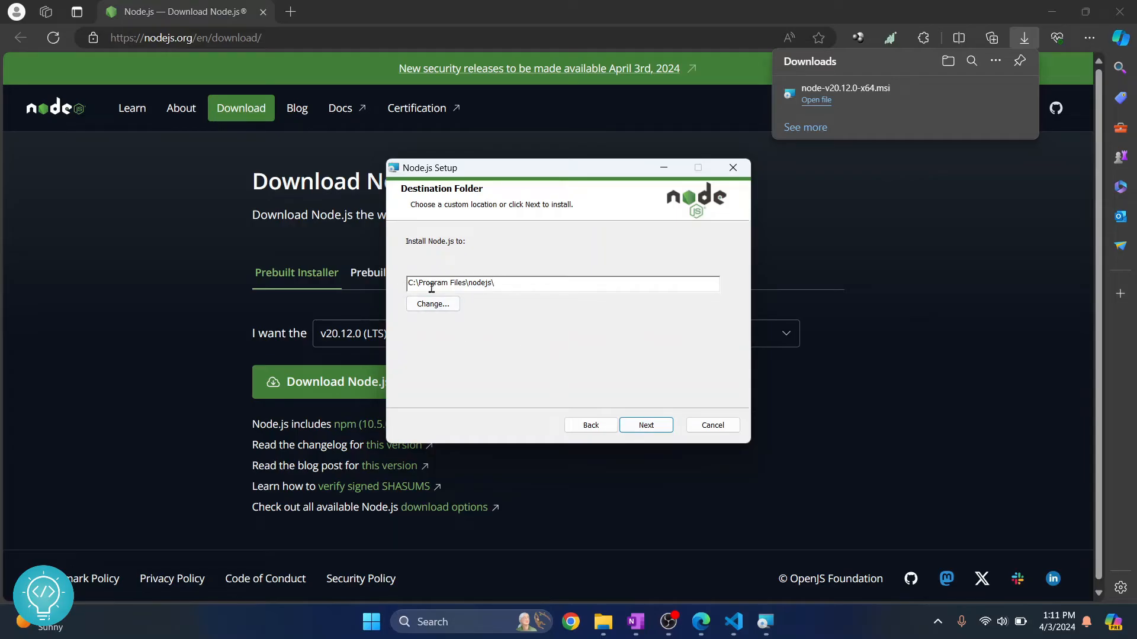
click(432, 304)
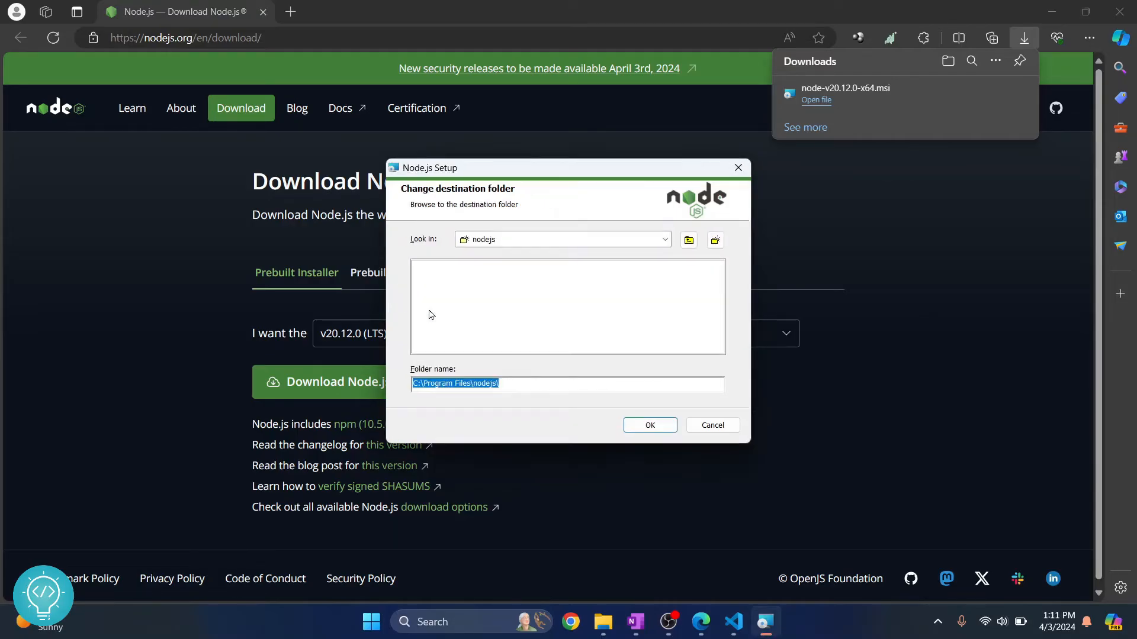
click(687, 240)
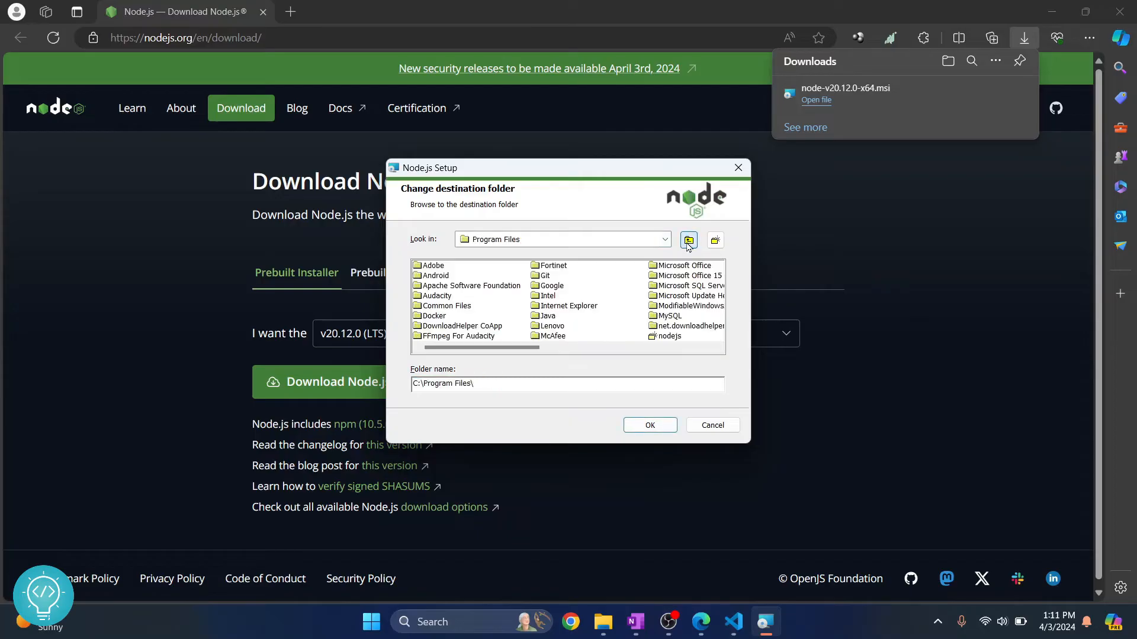
mouse_move(714, 240)
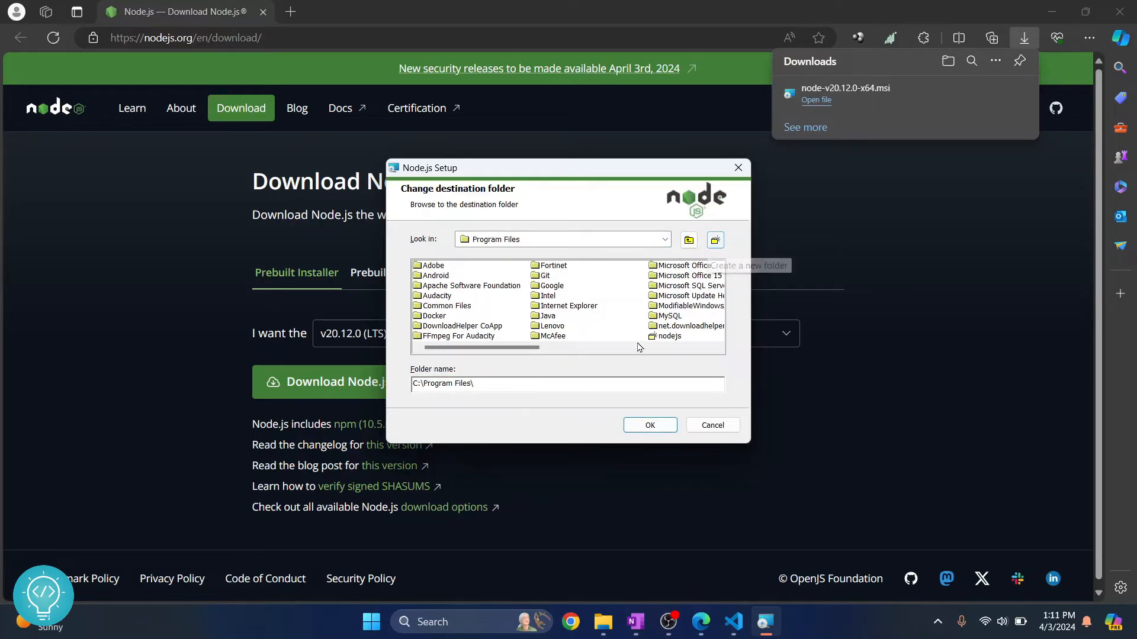
click(649, 425)
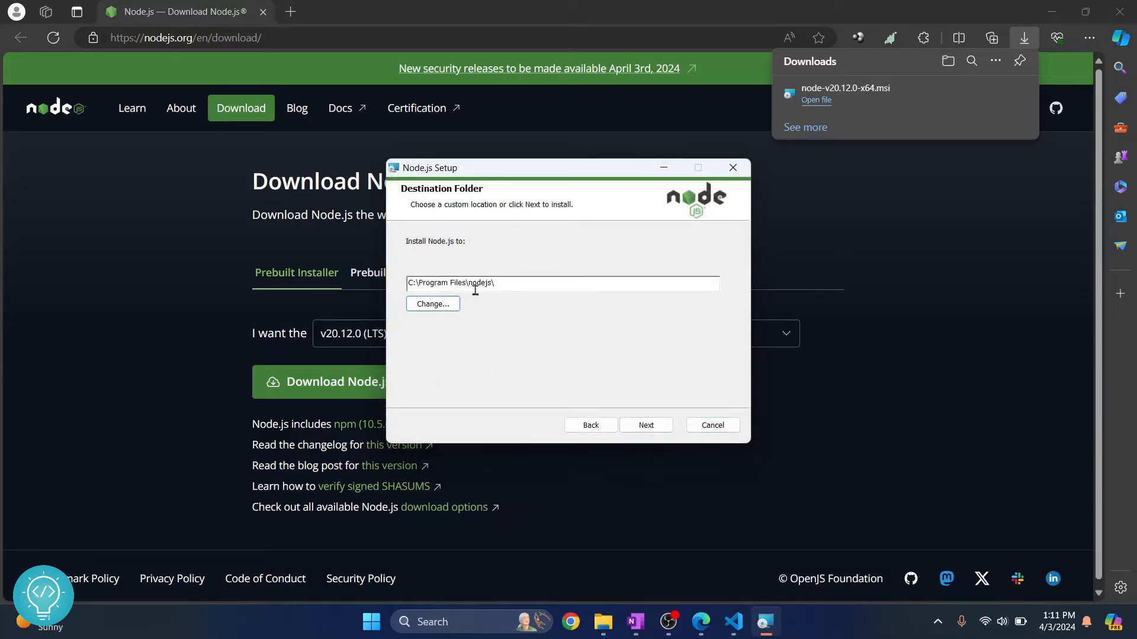
mouse_move(652, 418)
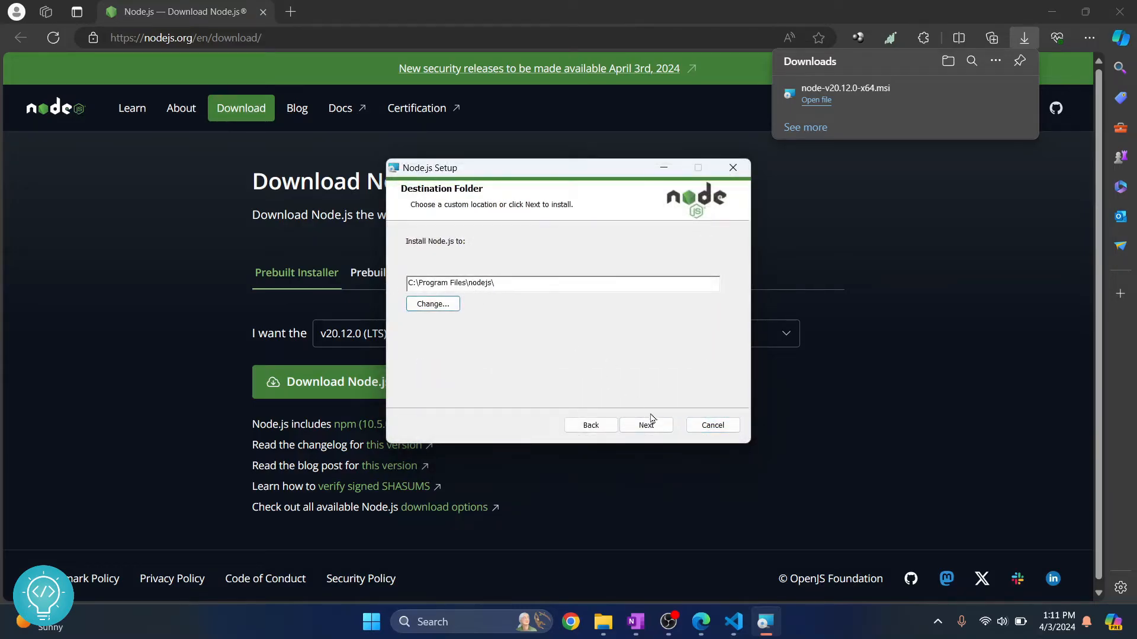
Install Node.js with default features, skipping native build tools, and finish the wizard.
click(645, 425)
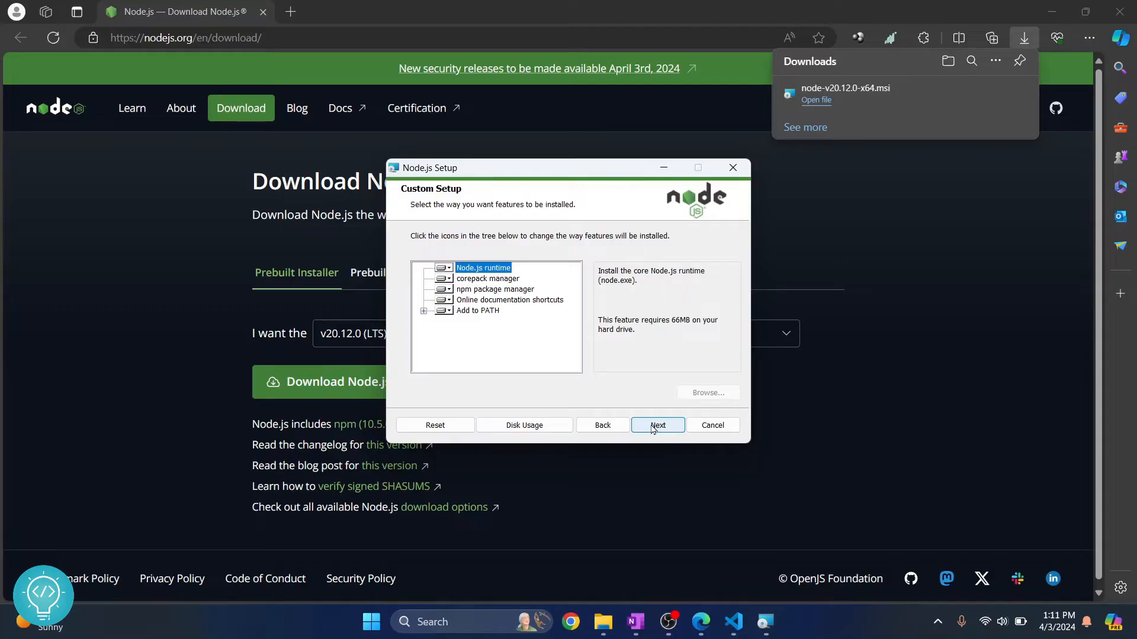
click(657, 425)
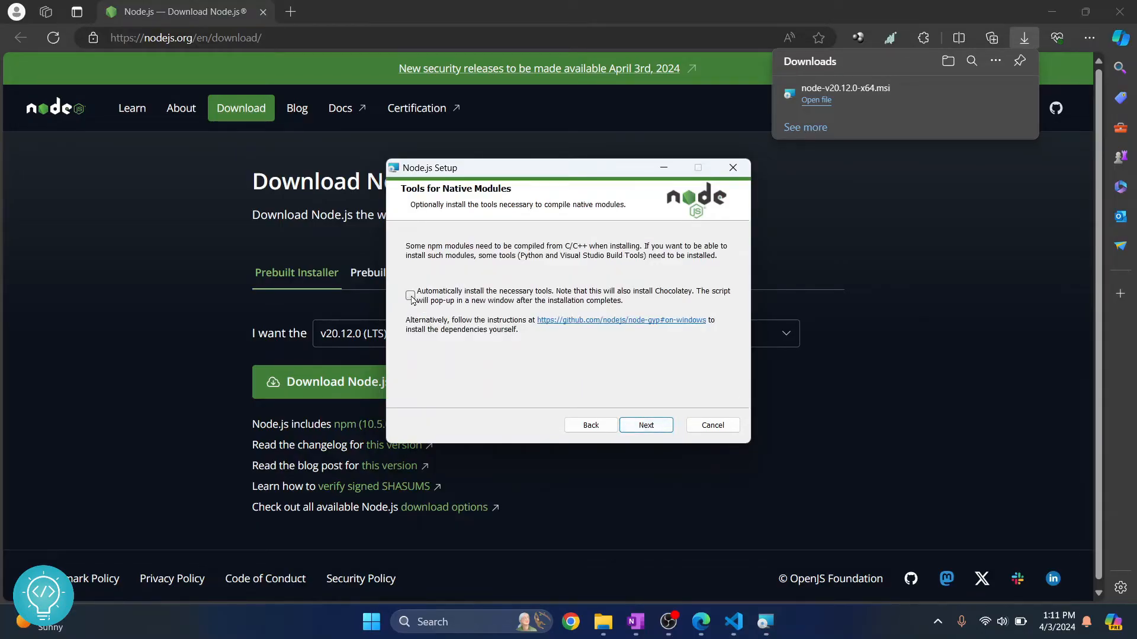
click(644, 425)
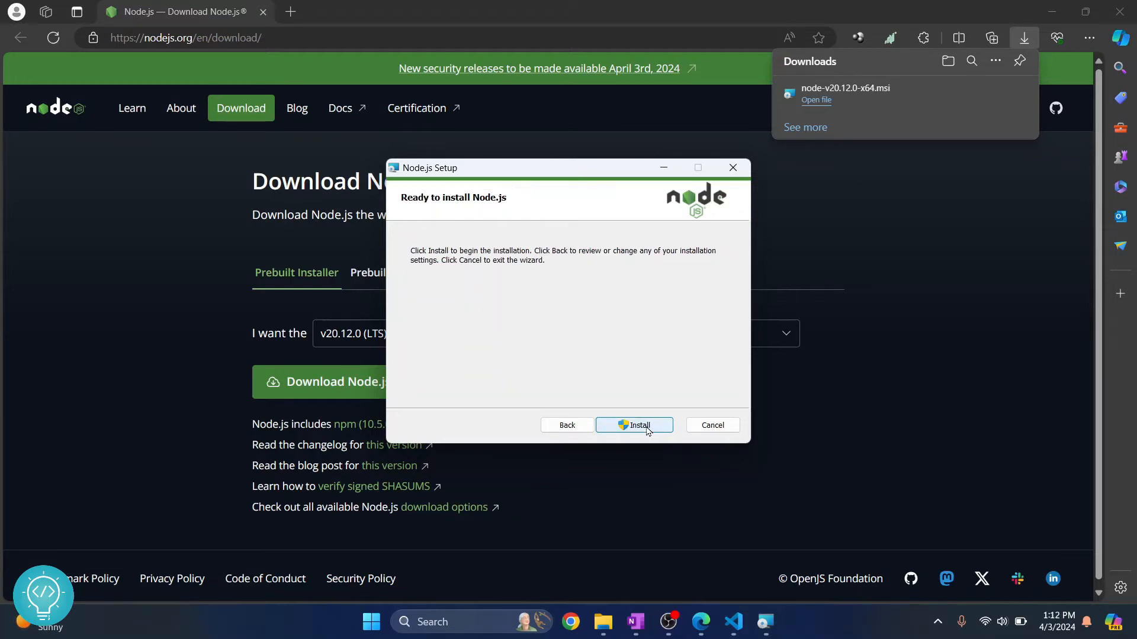
click(633, 425)
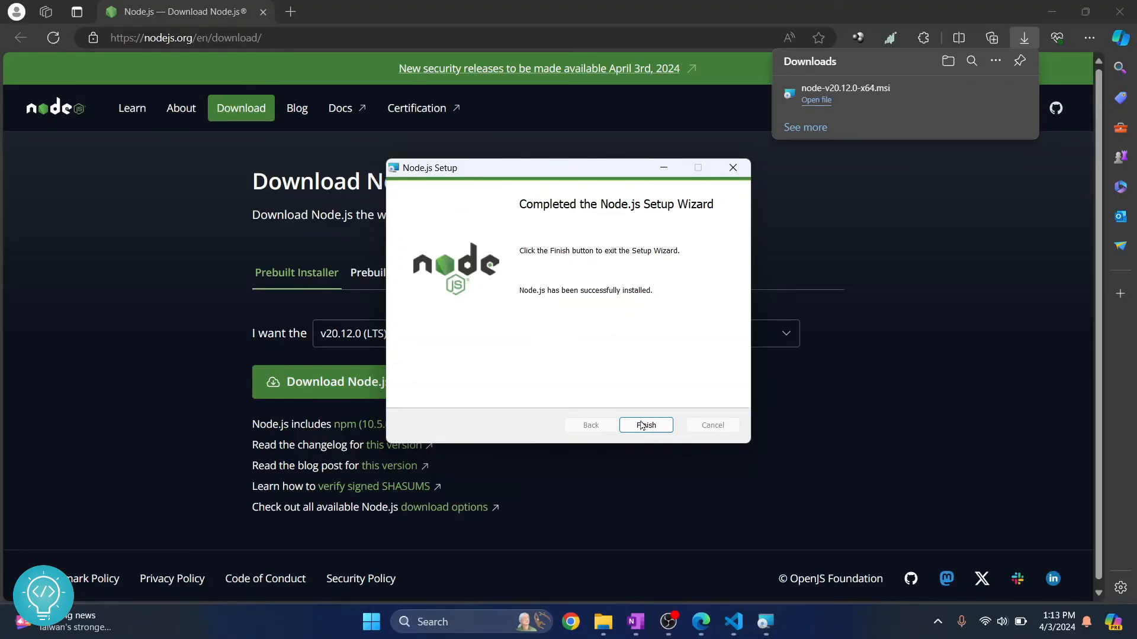
click(644, 425)
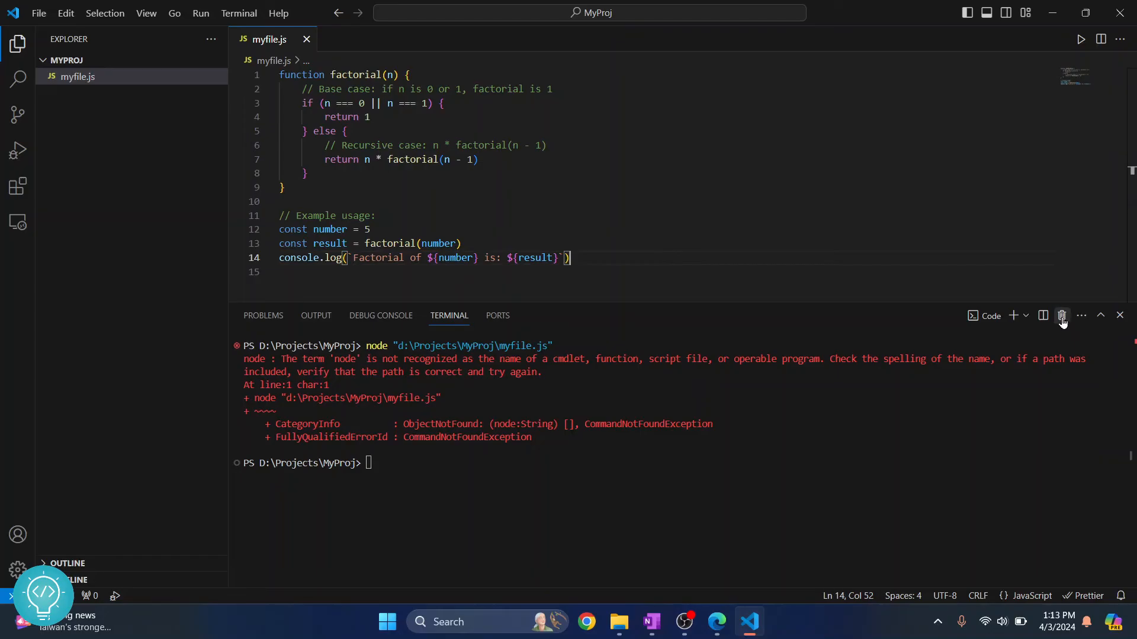
Kill the stale terminals and rerun myfile.js until it prints 'Factorial of 5 is: 120'.
click(1061, 315)
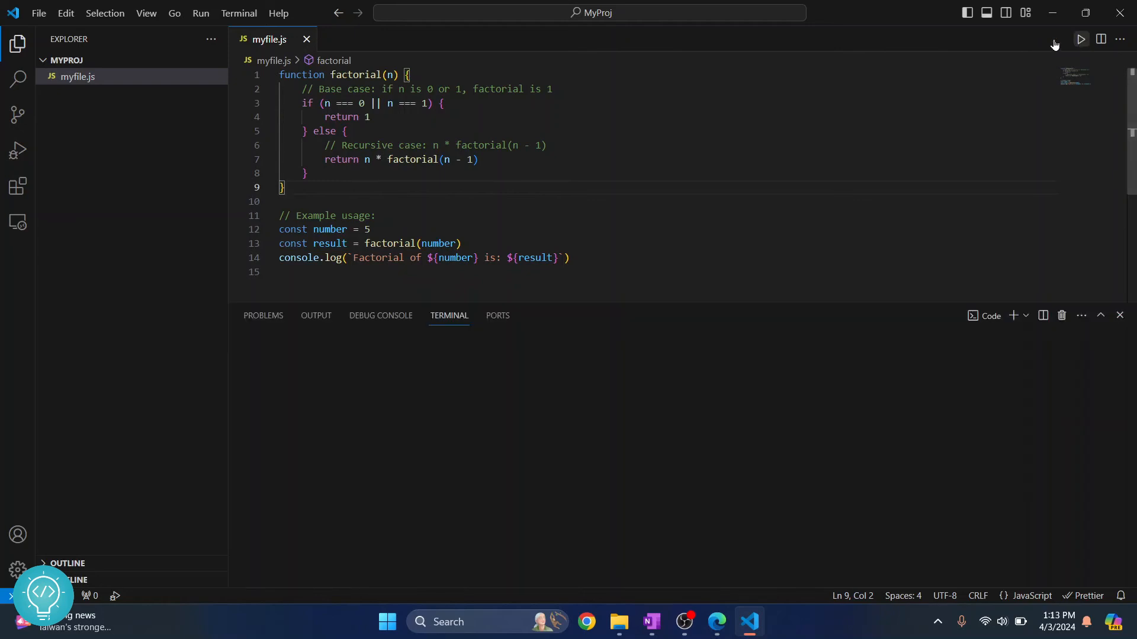
click(1079, 39)
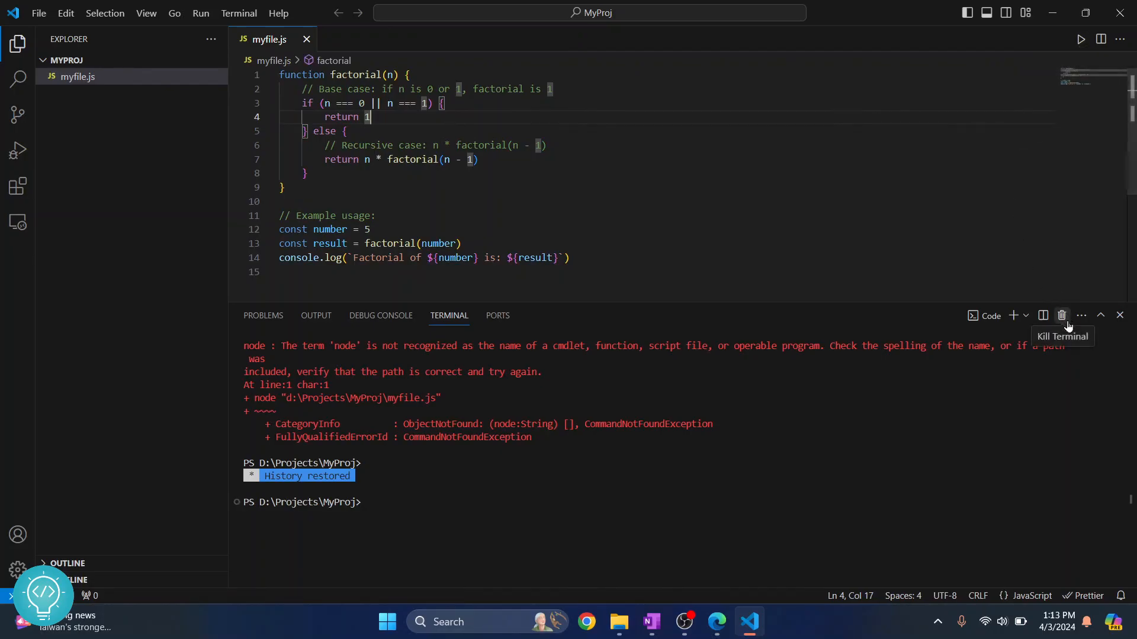
click(1061, 315)
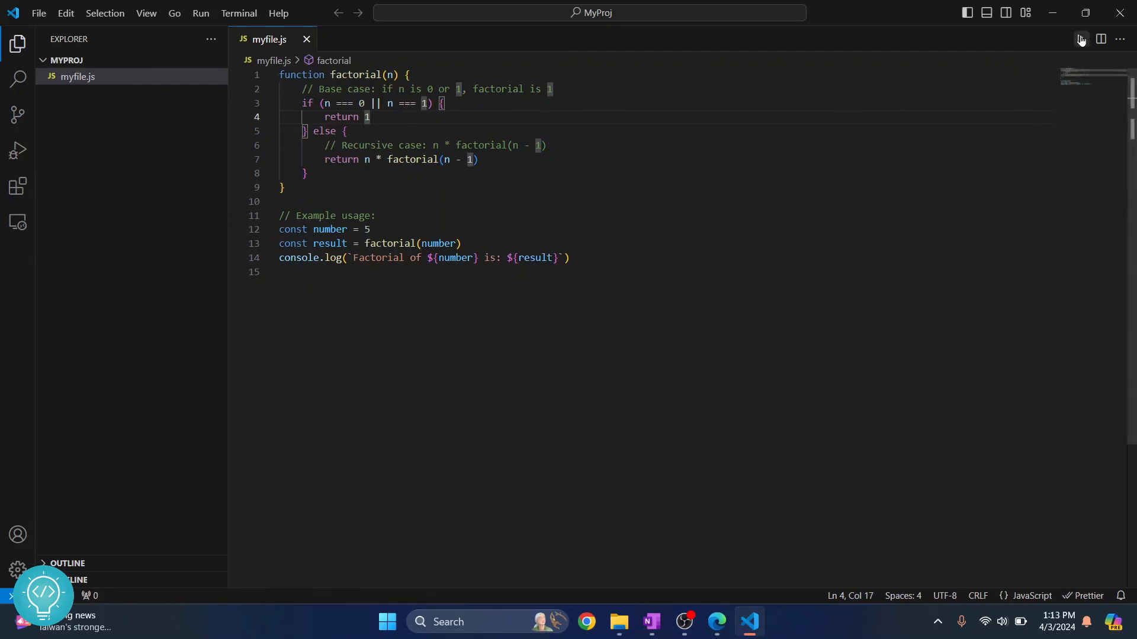
click(1080, 39)
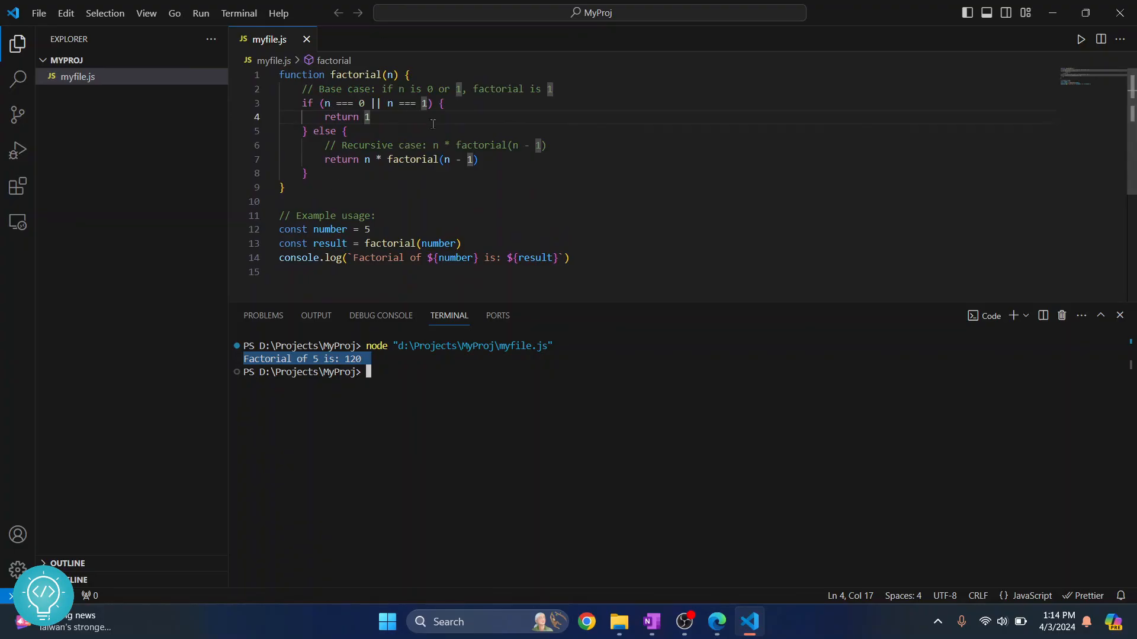
mouse_move(570, 265)
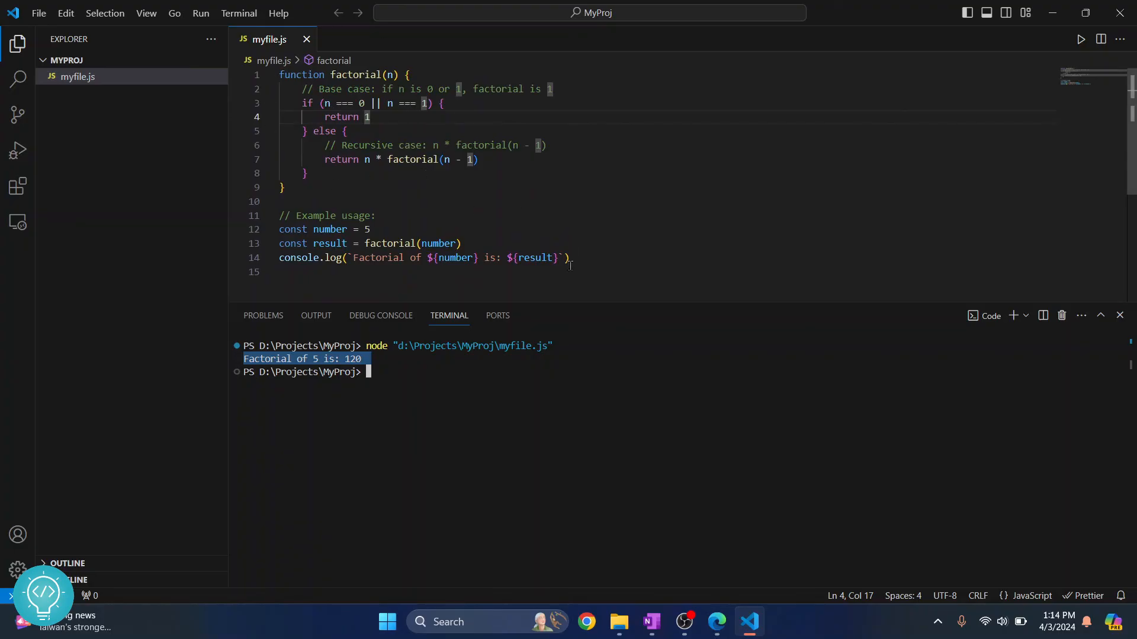